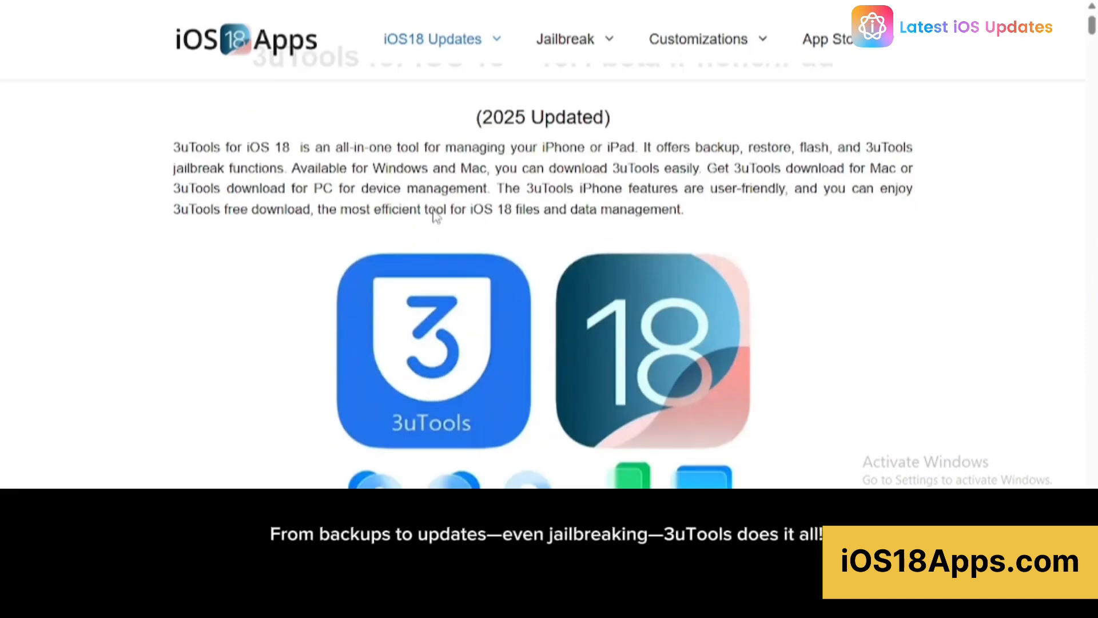
# Step: Scroll the ios18apps.com page down to the 'How to Download 3uTools for iOS 18' section
pyautogui.scroll(-3)
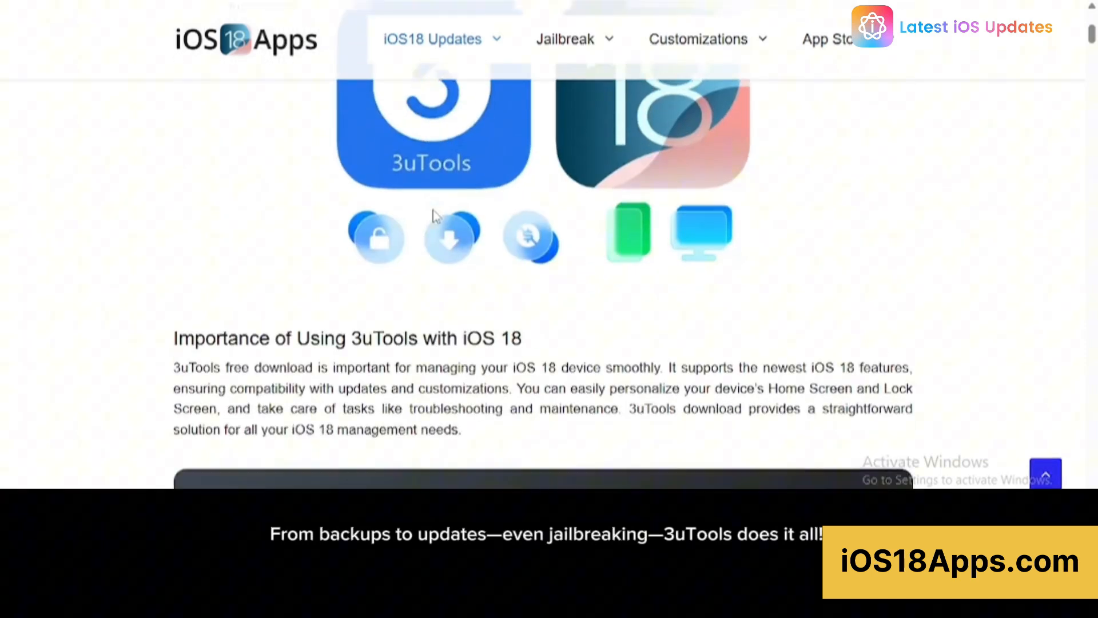
pyautogui.scroll(-3)
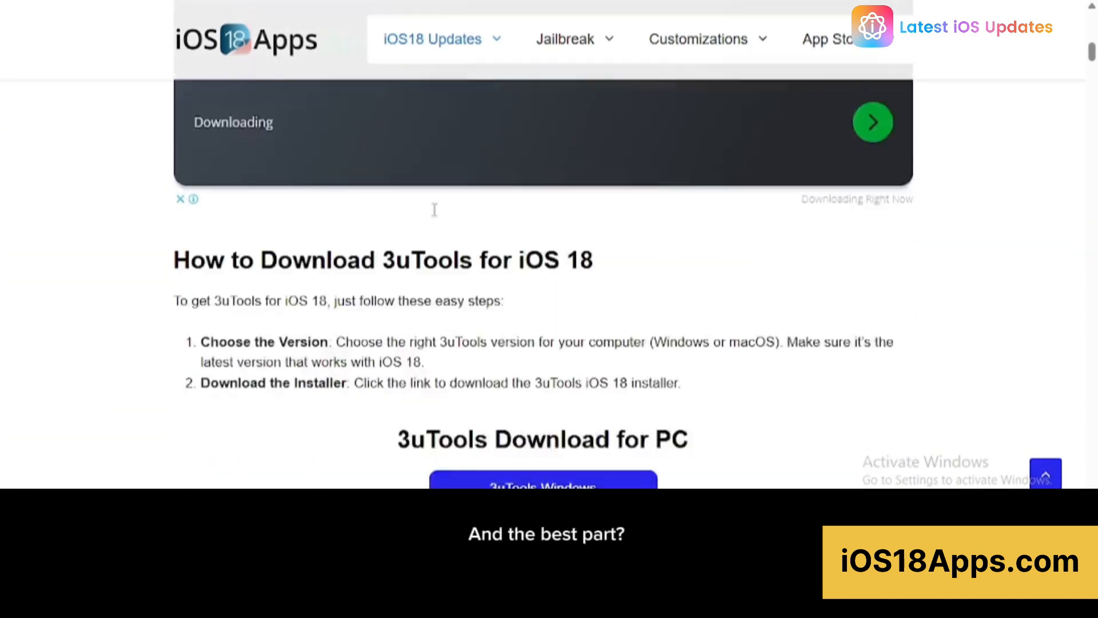
pyautogui.scroll(-3)
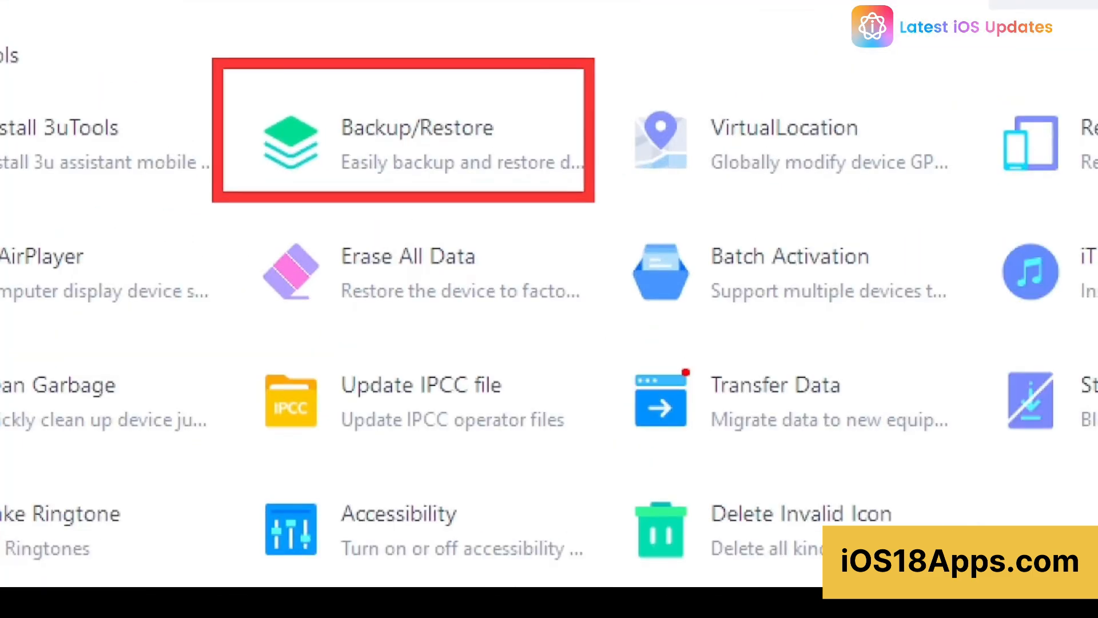
# Step: Back up the iPhone via Backup/Restore, then restore all data from a chosen backup and start recovery
pyautogui.click(403, 144)
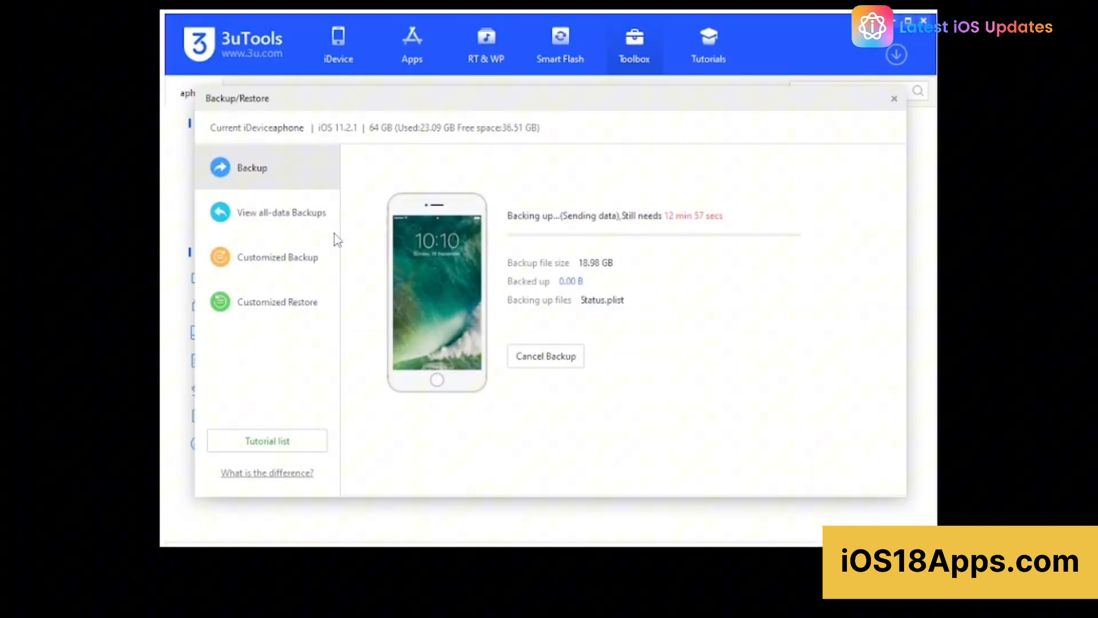
pyautogui.moveTo(314, 180)
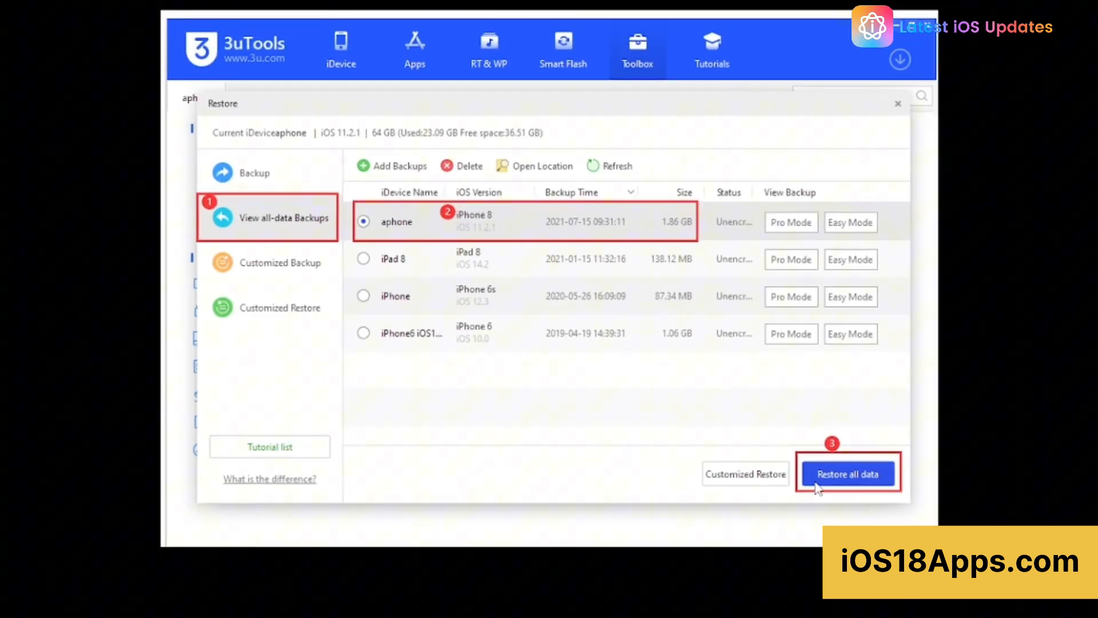
pyautogui.click(848, 473)
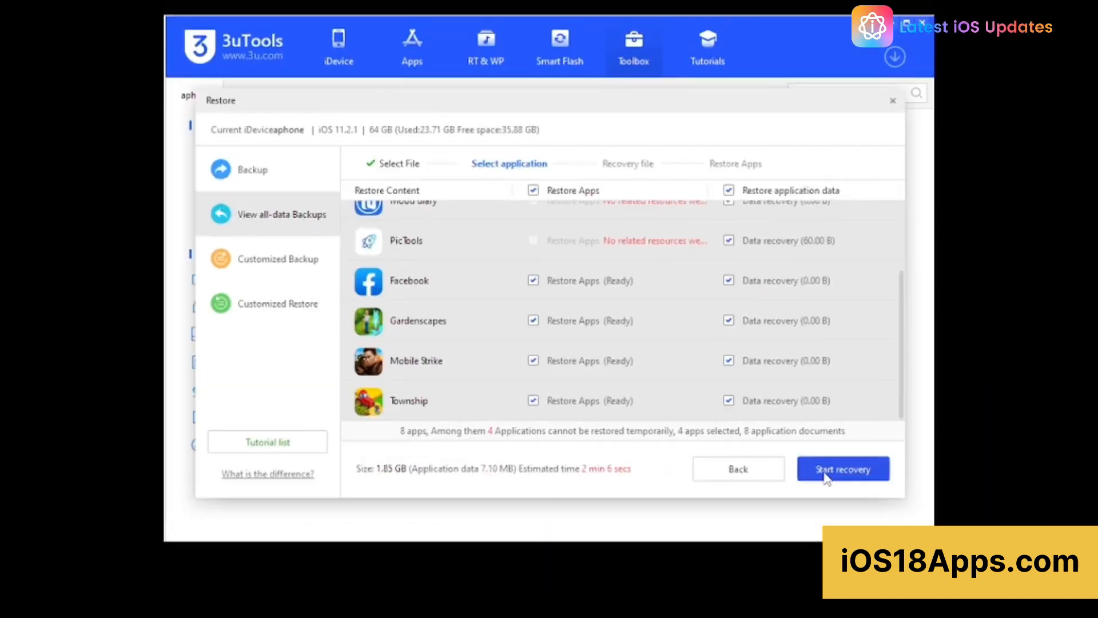
pyautogui.click(843, 469)
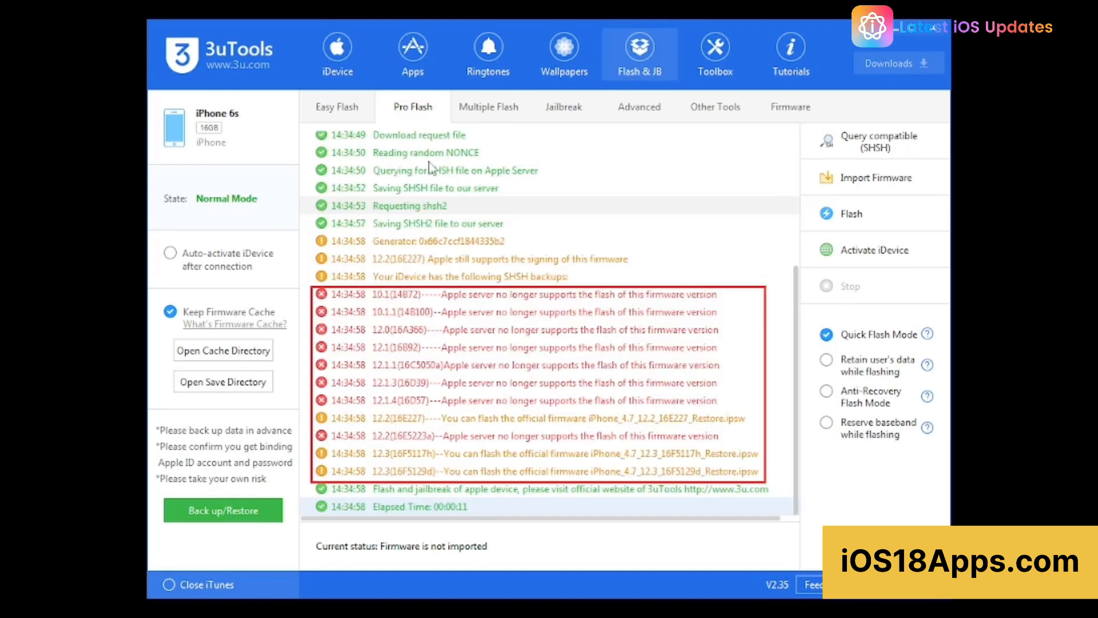
# Step: In Pro Flash, flash the imported firmware and continue in Anti-Recovery Mode
pyautogui.click(791, 107)
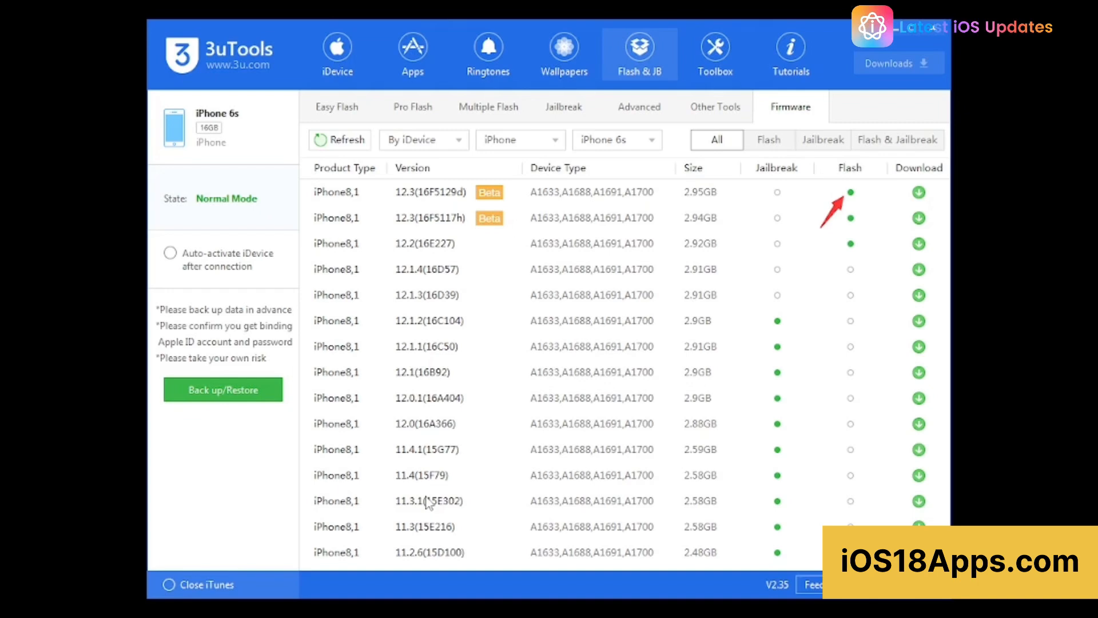
pyautogui.click(413, 106)
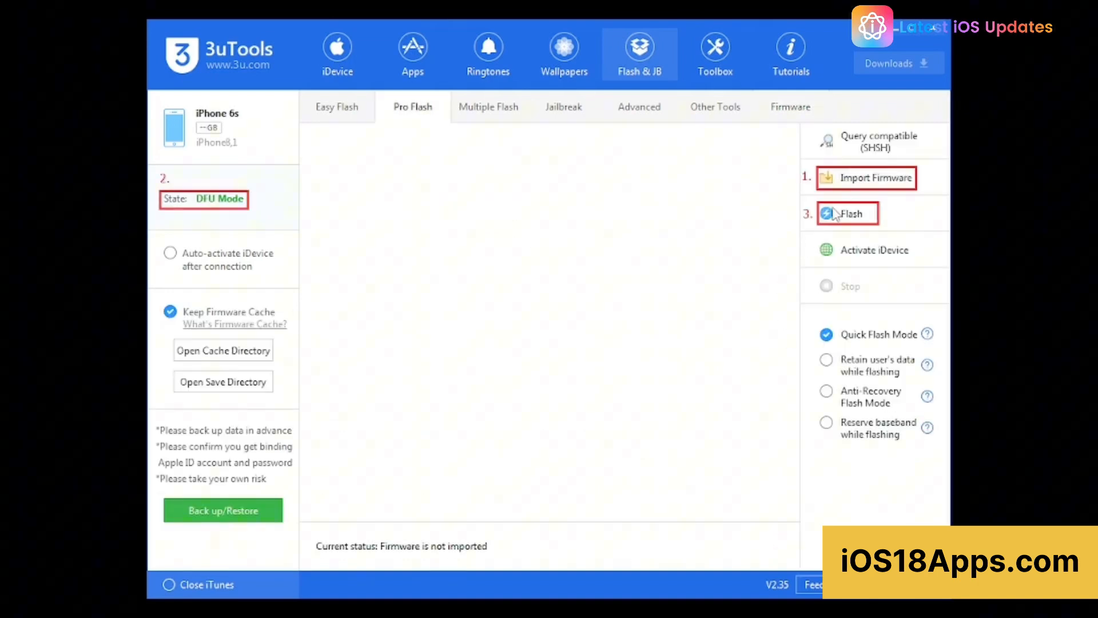
pyautogui.click(847, 214)
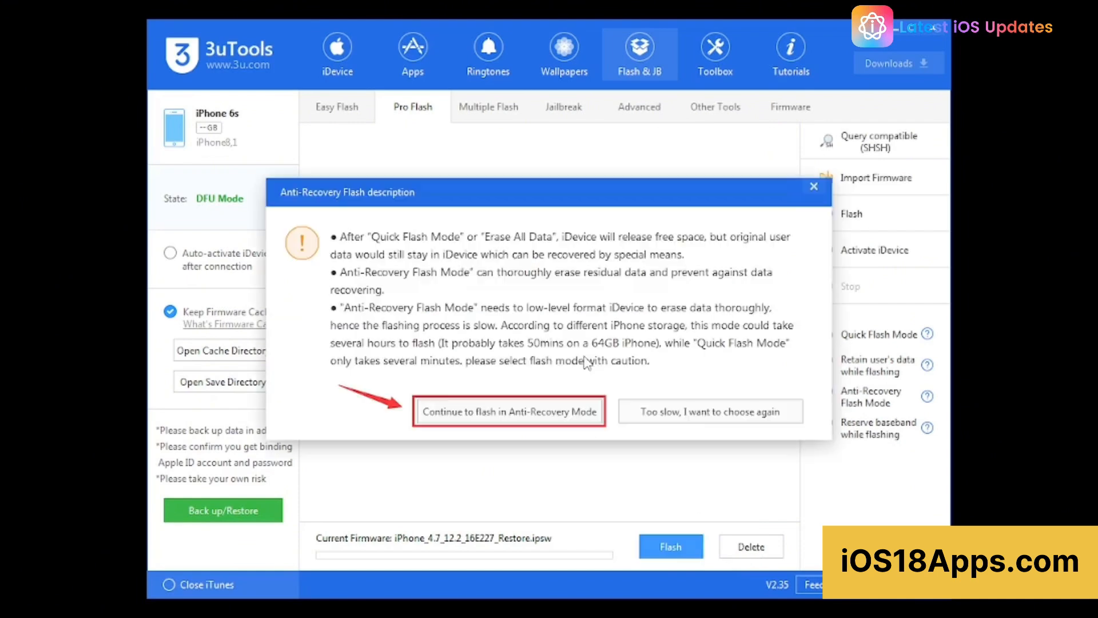
pyautogui.click(708, 411)
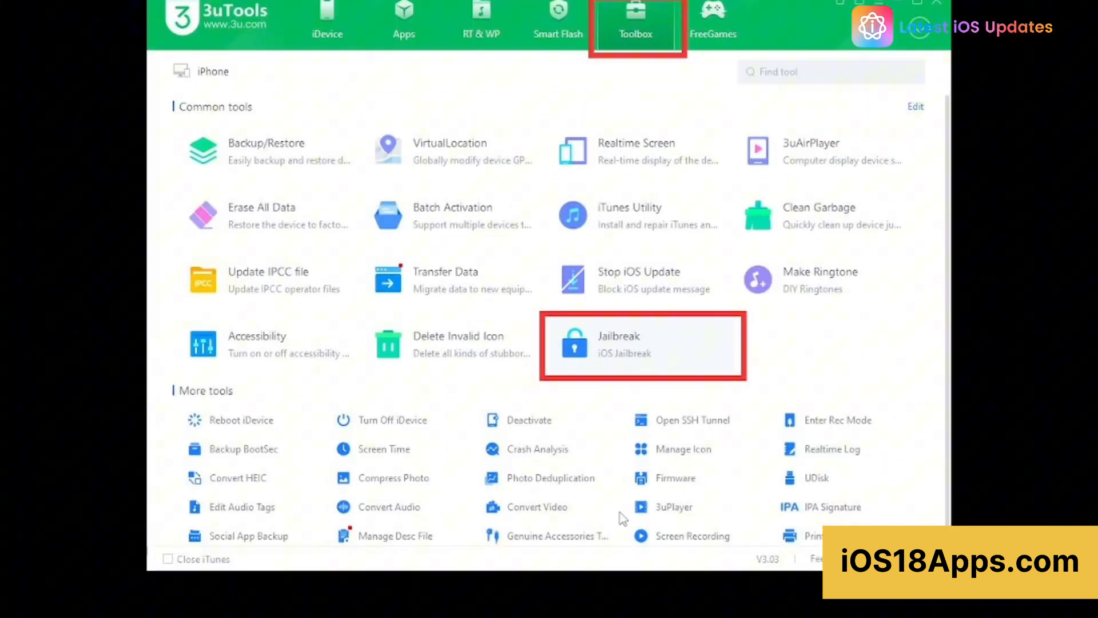
# Step: Open the Jailbreak tool for the iPhone 12 Pro Max to prepare a Palen1x USB jailbreak
pyautogui.click(642, 344)
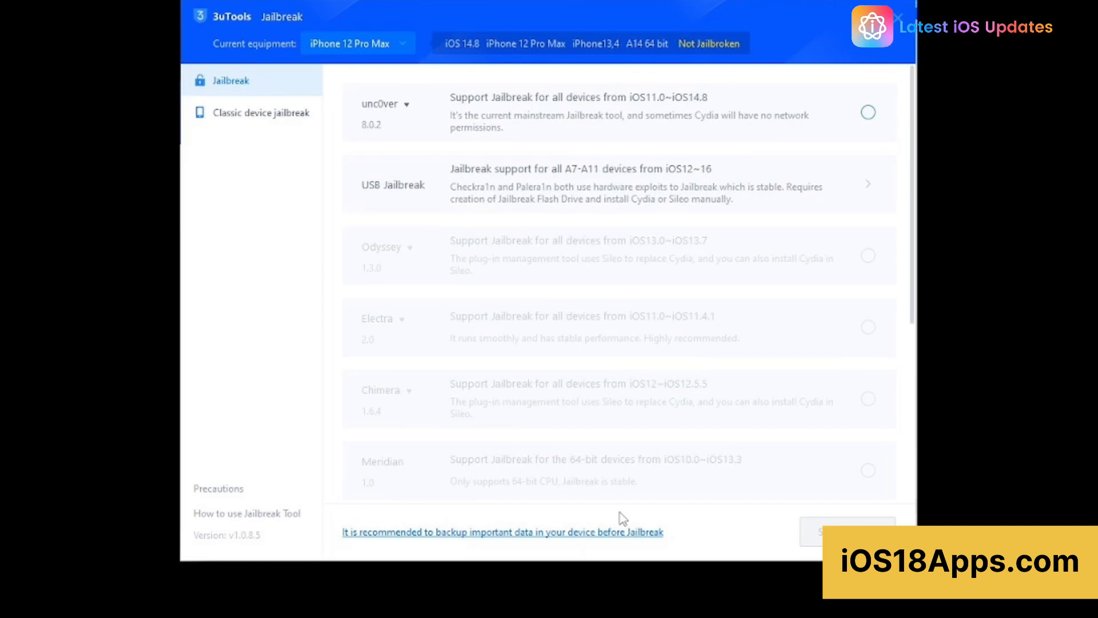
pyautogui.moveTo(692, 164)
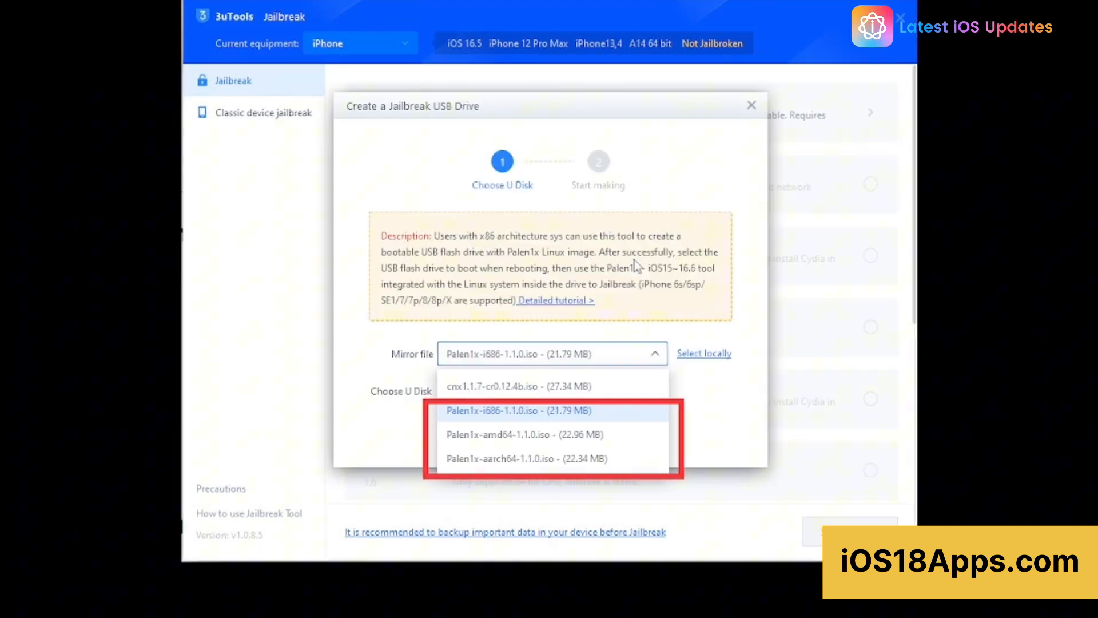
pyautogui.moveTo(524, 446)
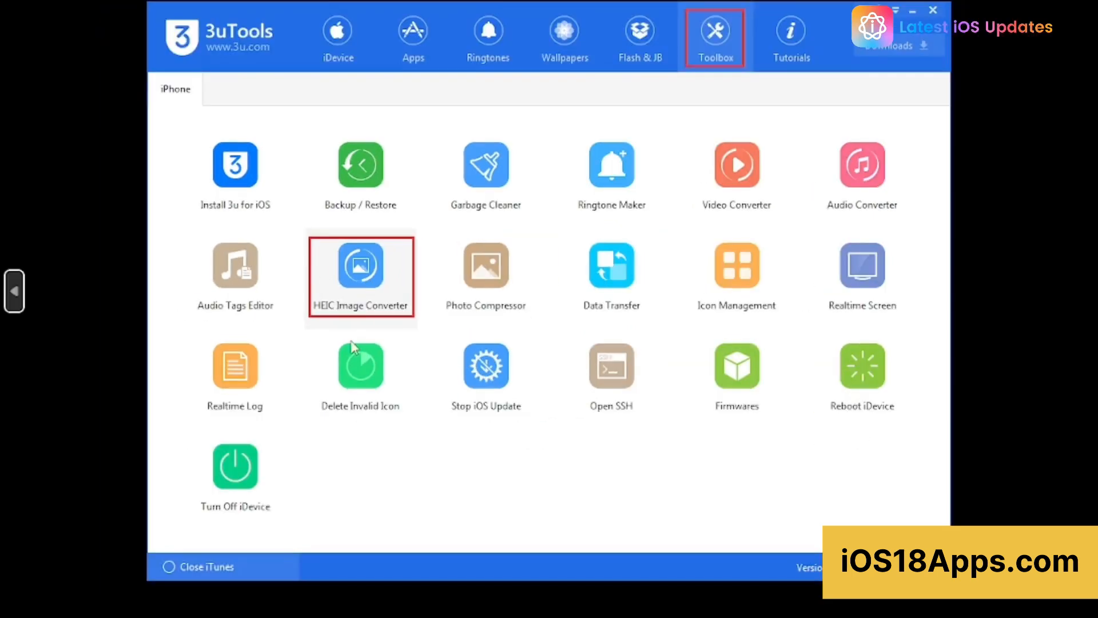
pyautogui.moveTo(152, 347)
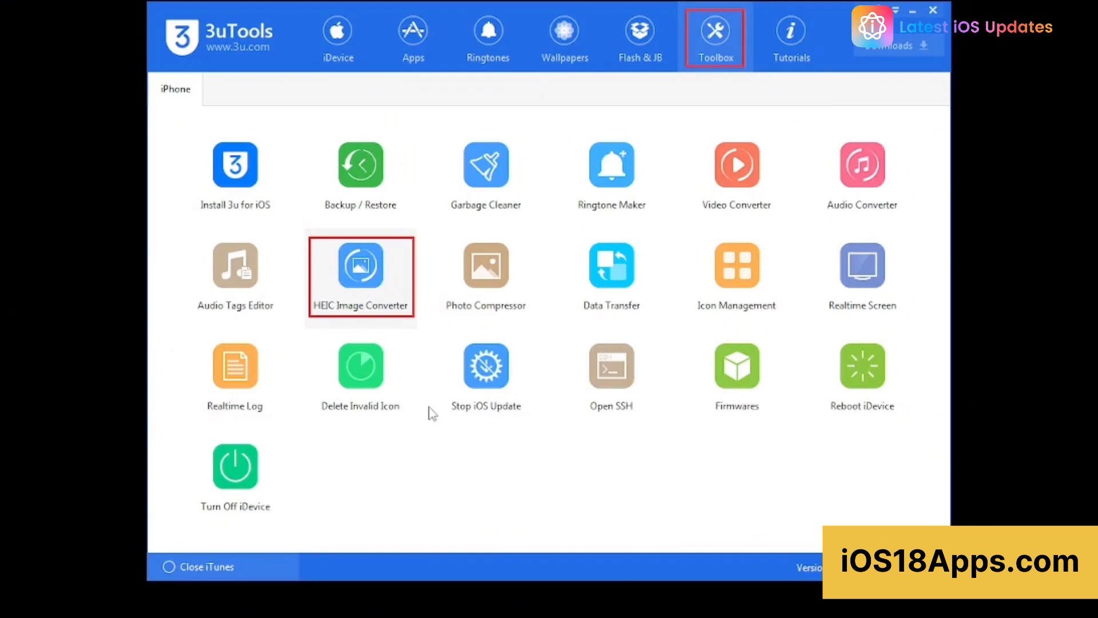
# Step: Convert the ten listed HEIC photos so each shows Convert Succeeded
pyautogui.click(361, 267)
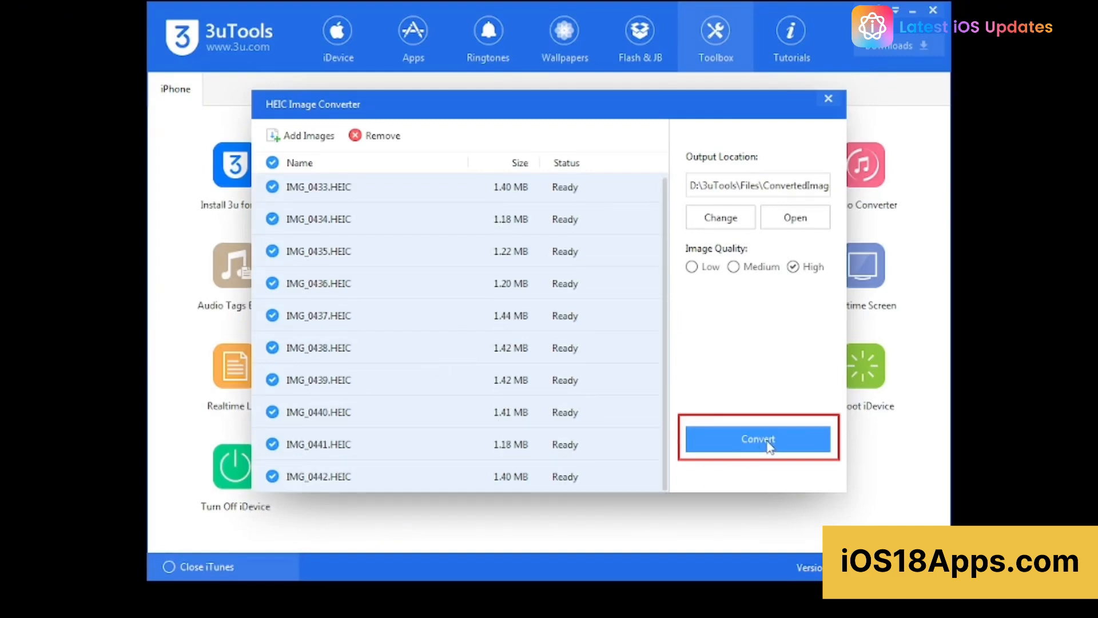
pyautogui.click(757, 438)
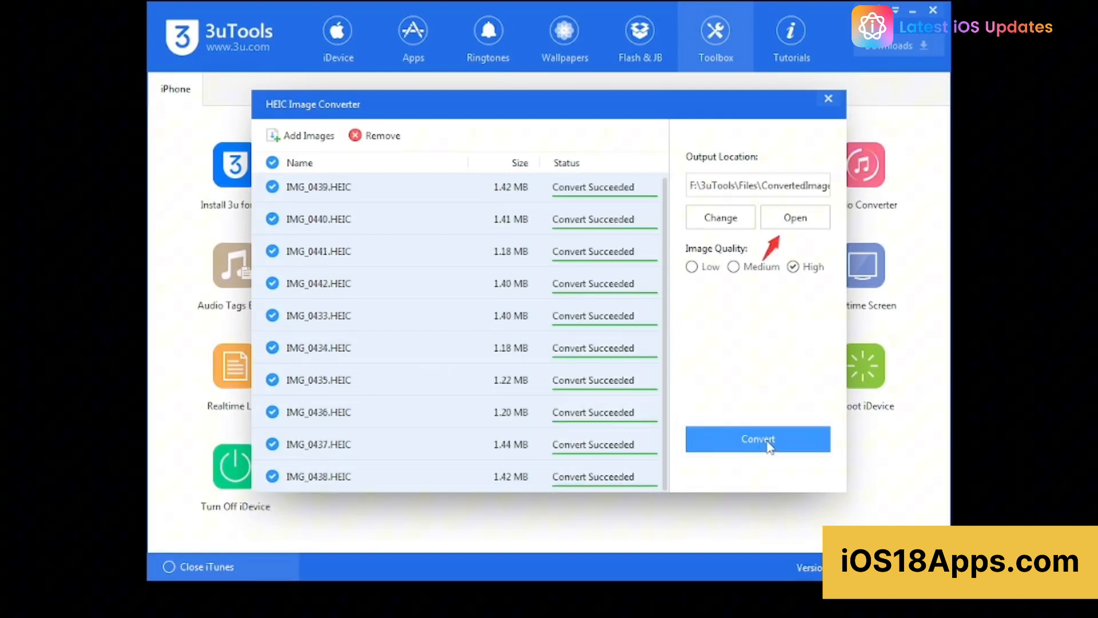